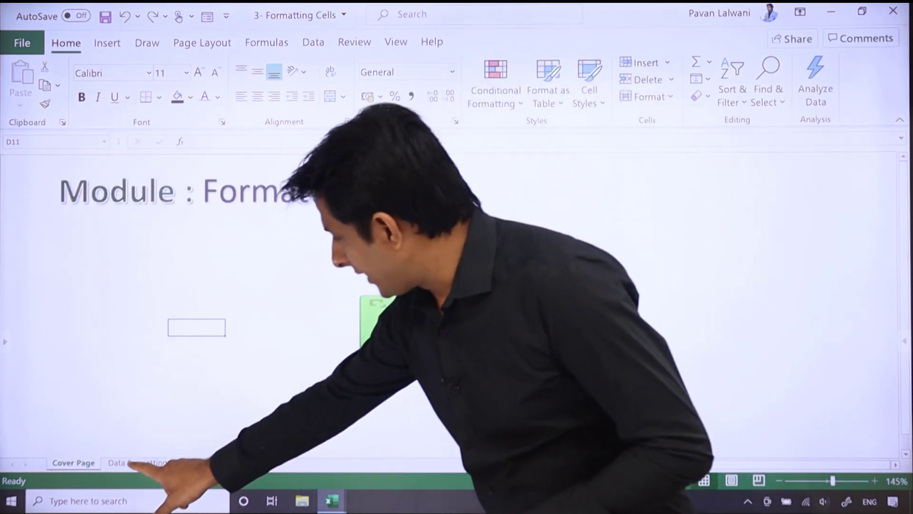
# Switch to the Data Formatting sheet showing the SuperStore Market Data table
pyautogui.click(137, 462)
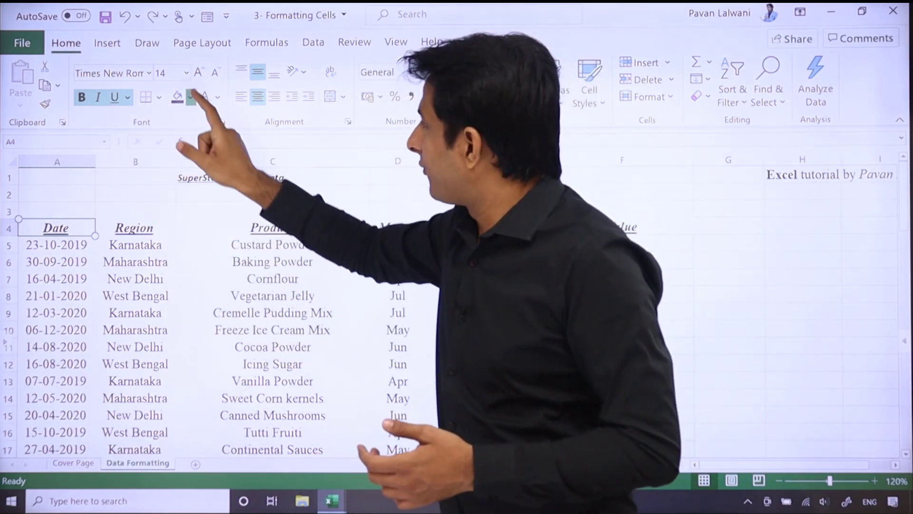
# Give the Date header (A4) a dark theme fill and white font colour
pyautogui.click(189, 97)
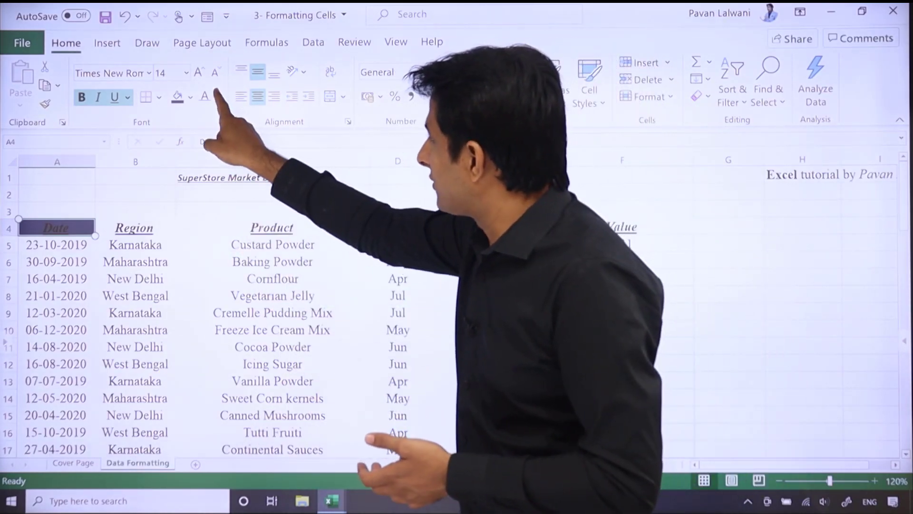
pyautogui.click(217, 97)
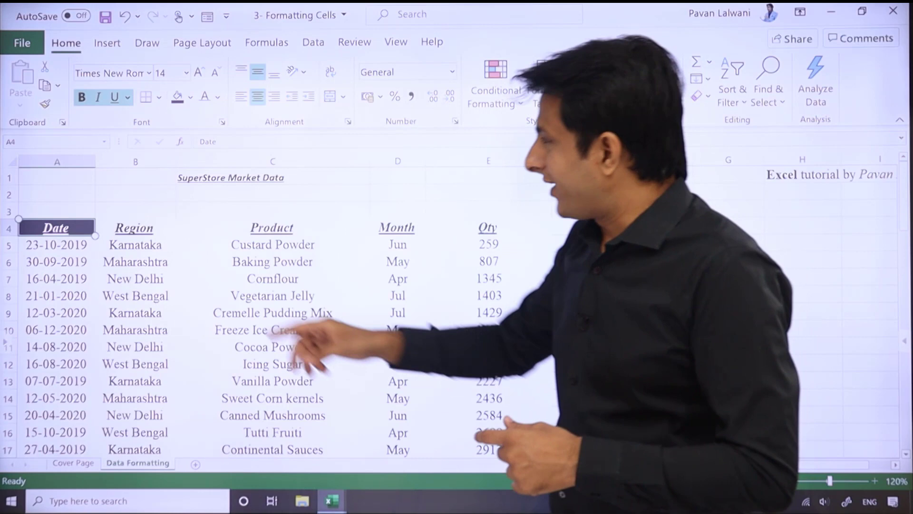
# Apply the dark fill and white text to the Region, Product, Month and Qty headers (B4:E4)
pyautogui.click(135, 228)
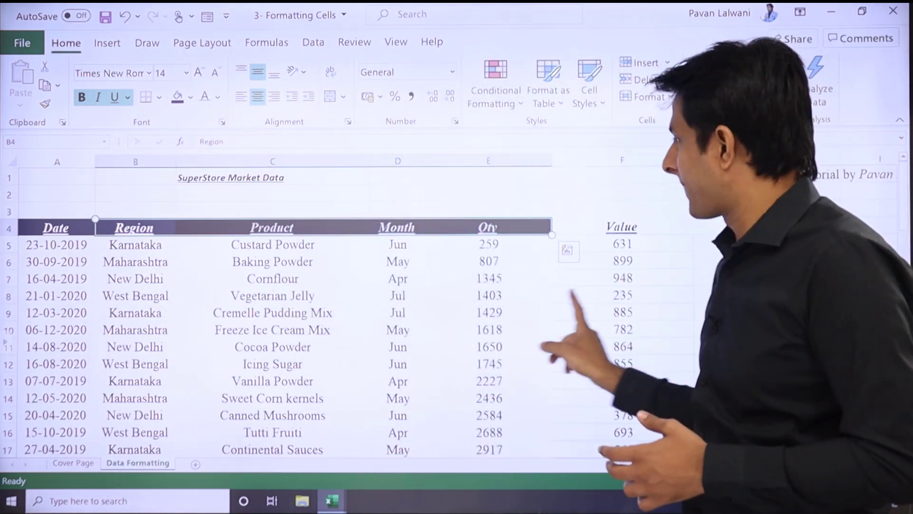
pyautogui.hscroll(3)
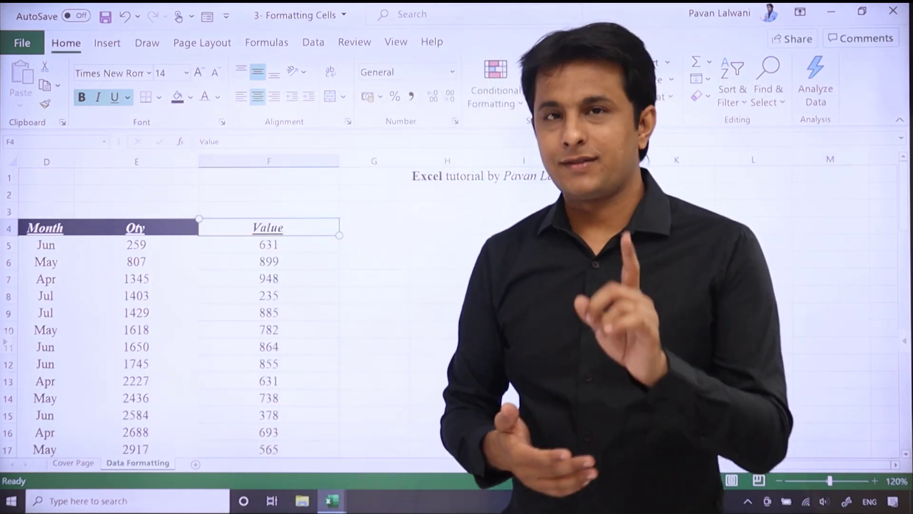
# Fill the Value header (F4) with red from Standard Colors via the Alt, H, H shortcut
pyautogui.press('Alt')
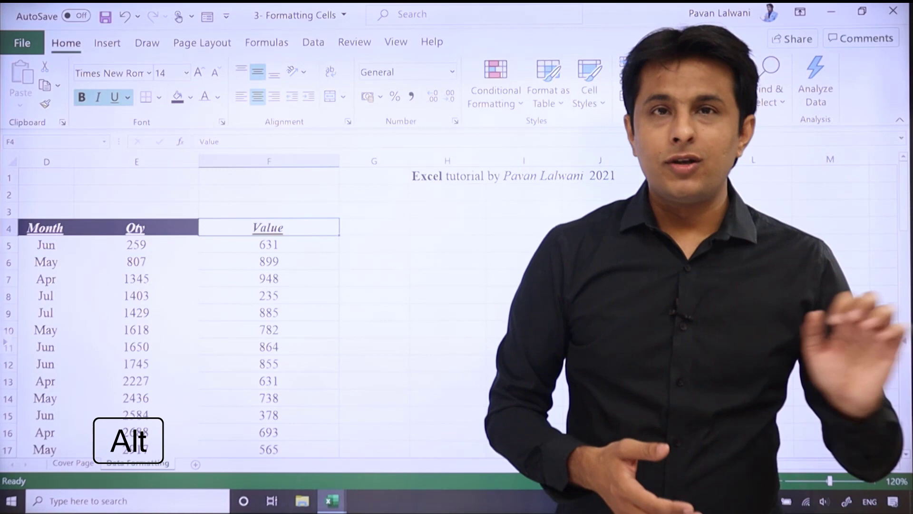
pyautogui.press('Alt')
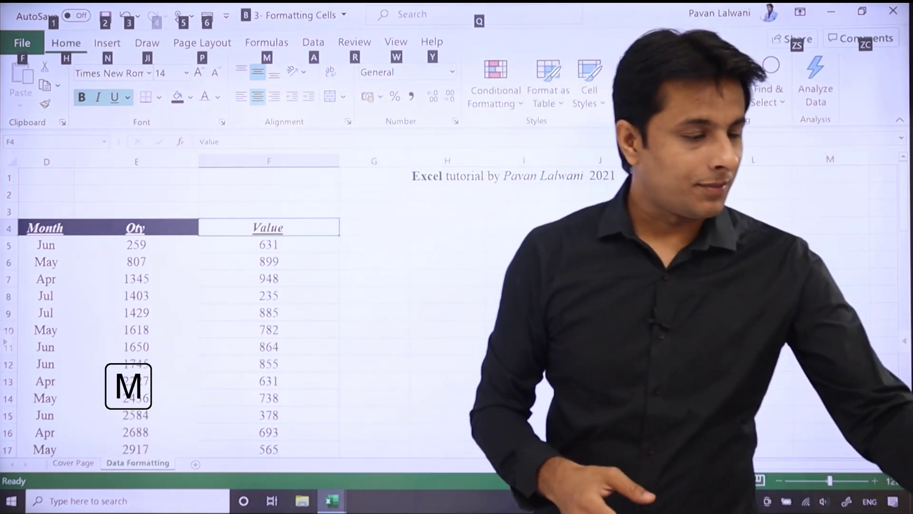
pyautogui.press('alt')
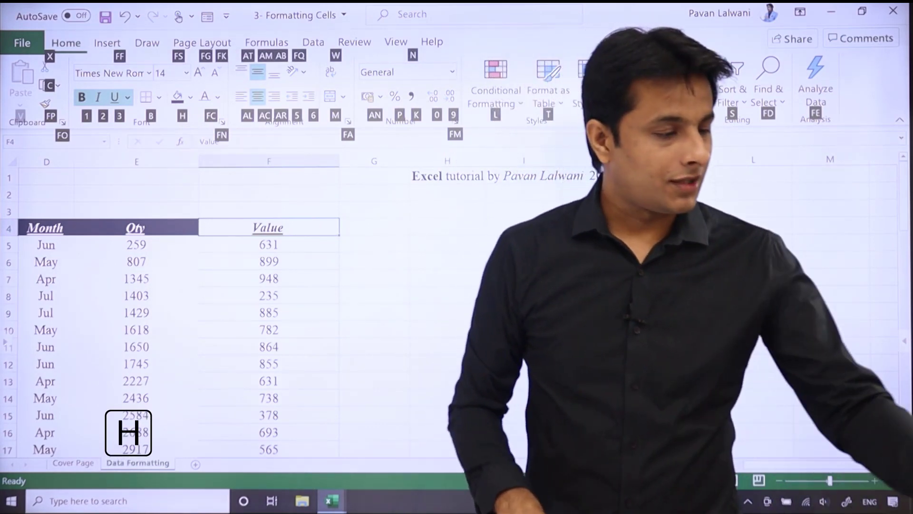
pyautogui.click(188, 97)
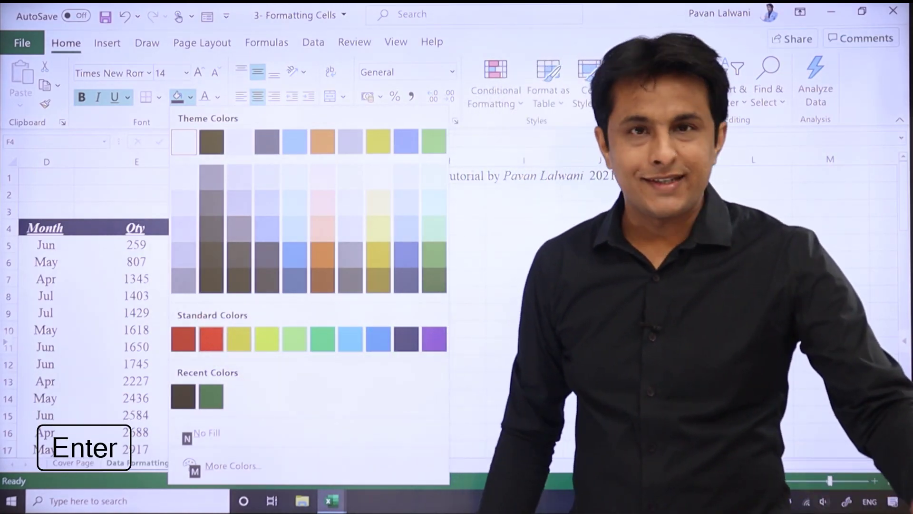
pyautogui.click(183, 339)
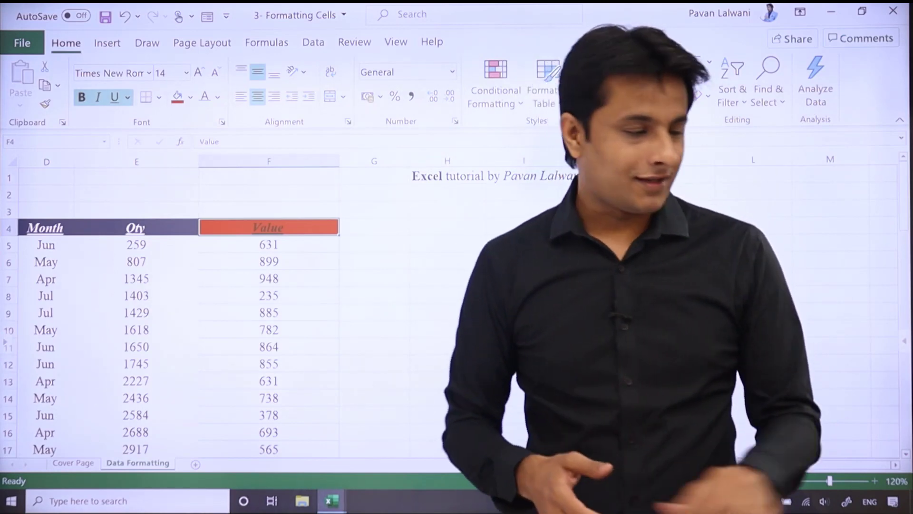
# Give the Value header a light font colour against its red fill, then move to the title cell C1
pyautogui.press('Alt')
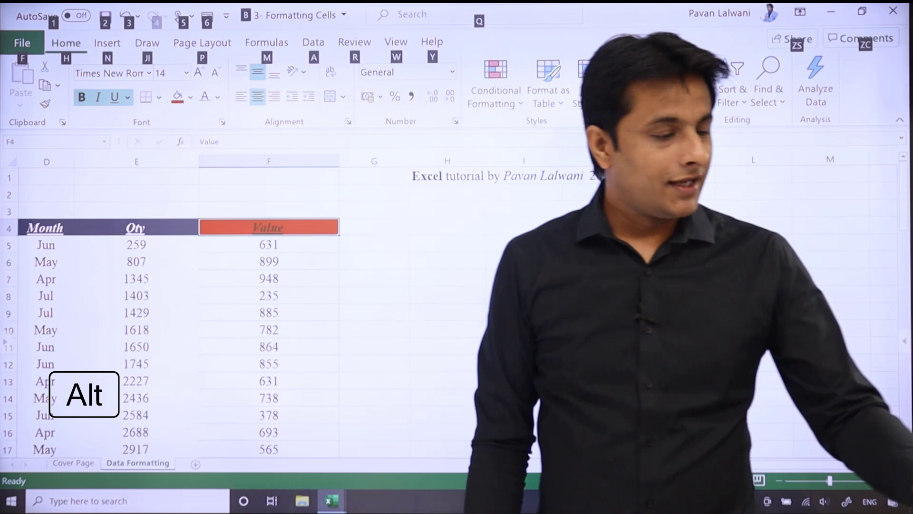
pyautogui.press('H')
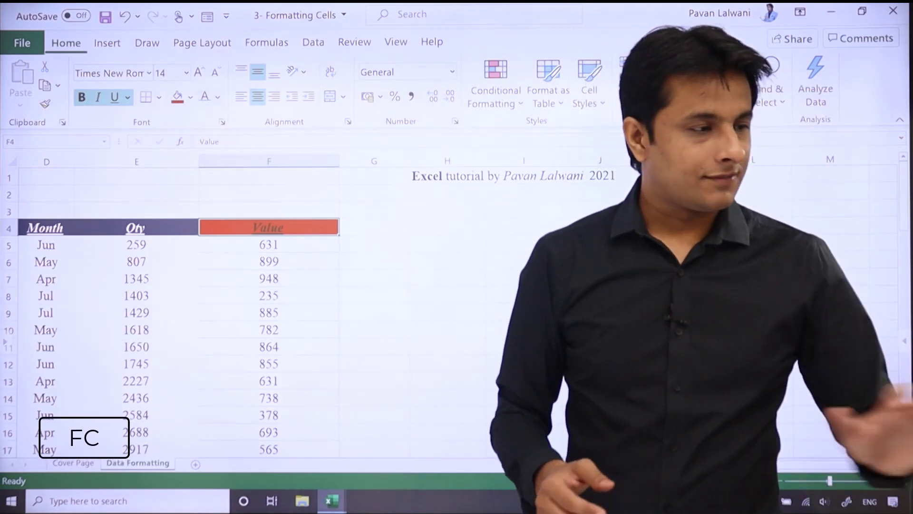
pyautogui.click(218, 97)
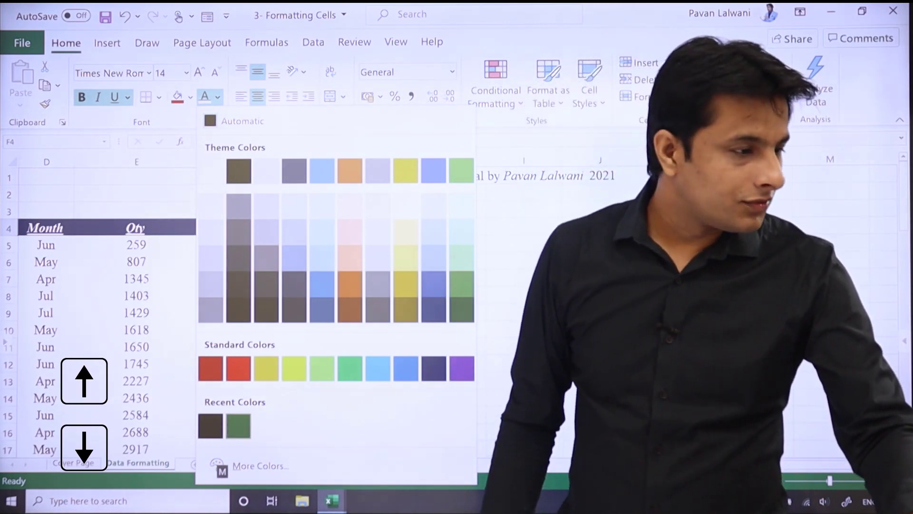
pyautogui.press('enter')
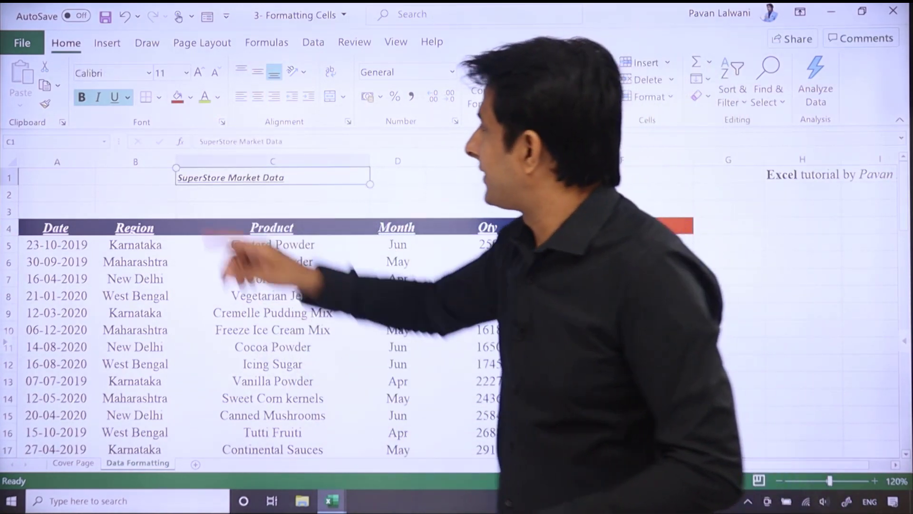
pyautogui.click(189, 97)
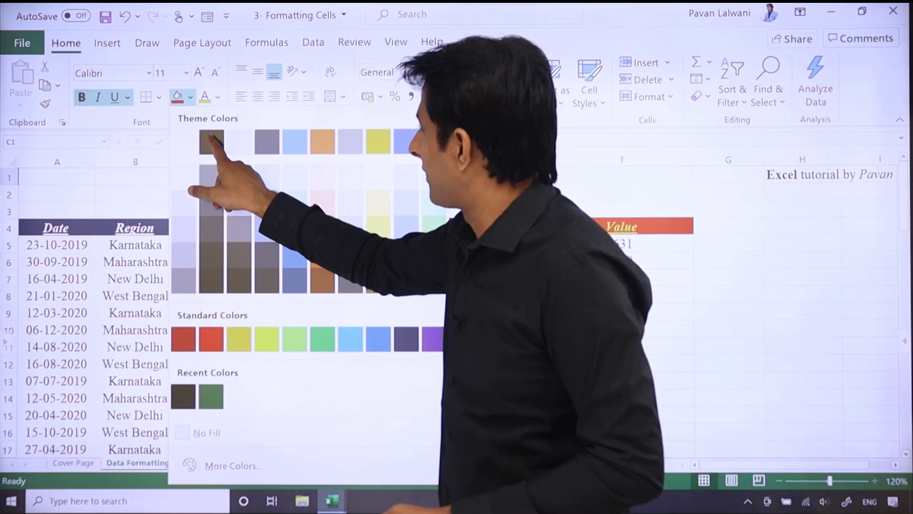